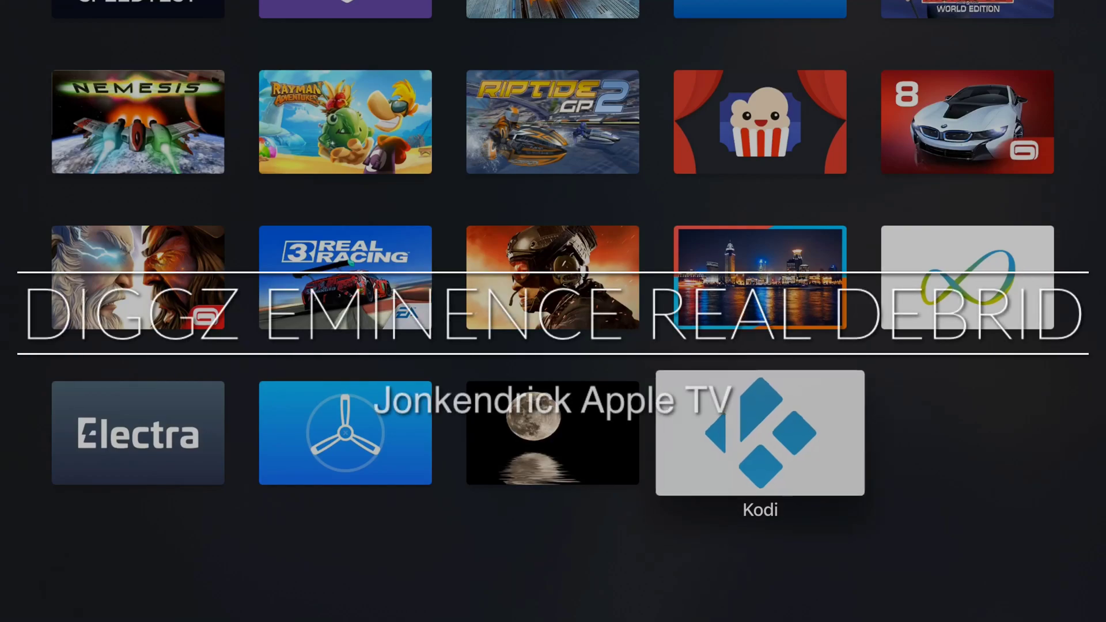
# Launch Kodi, open the gear settings, and return to the System settings grid.
pyautogui.click(758, 439)
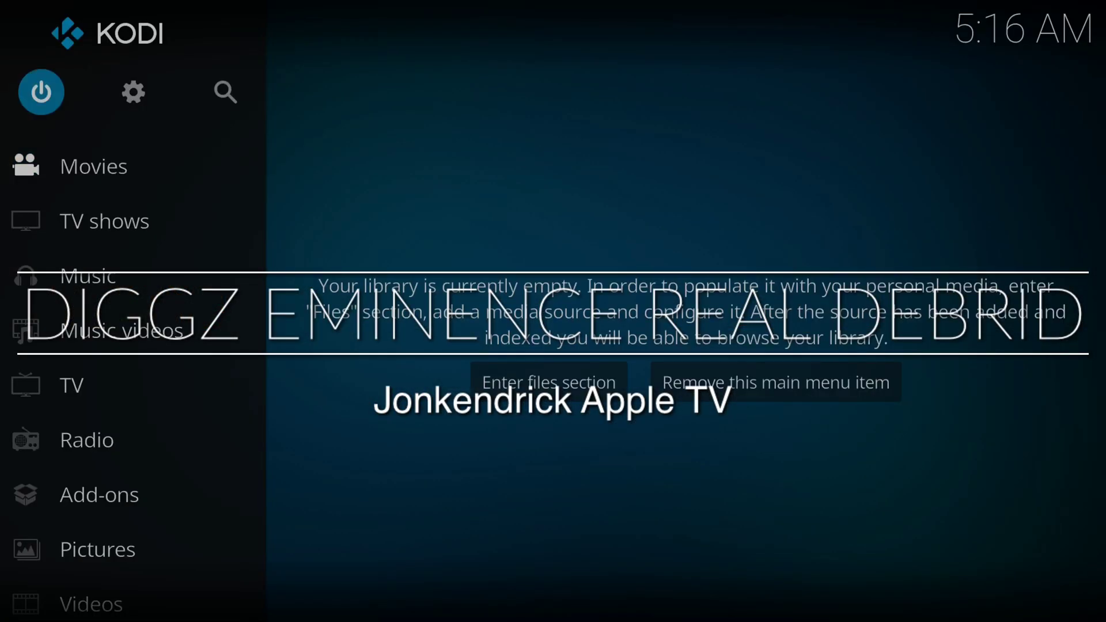
pyautogui.click(133, 92)
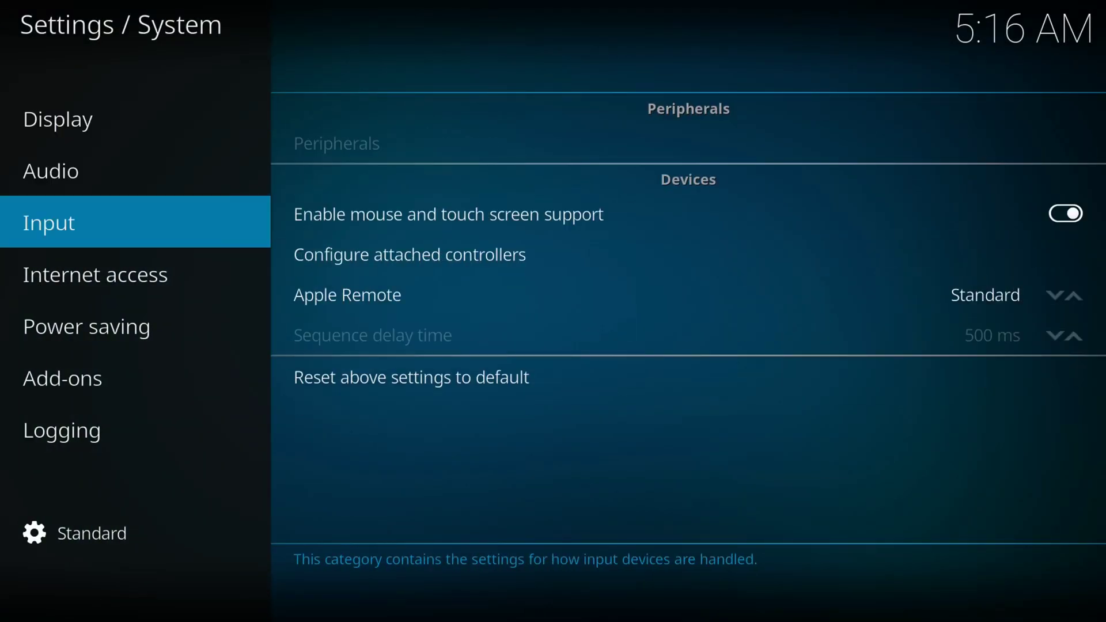
pyautogui.click(62, 378)
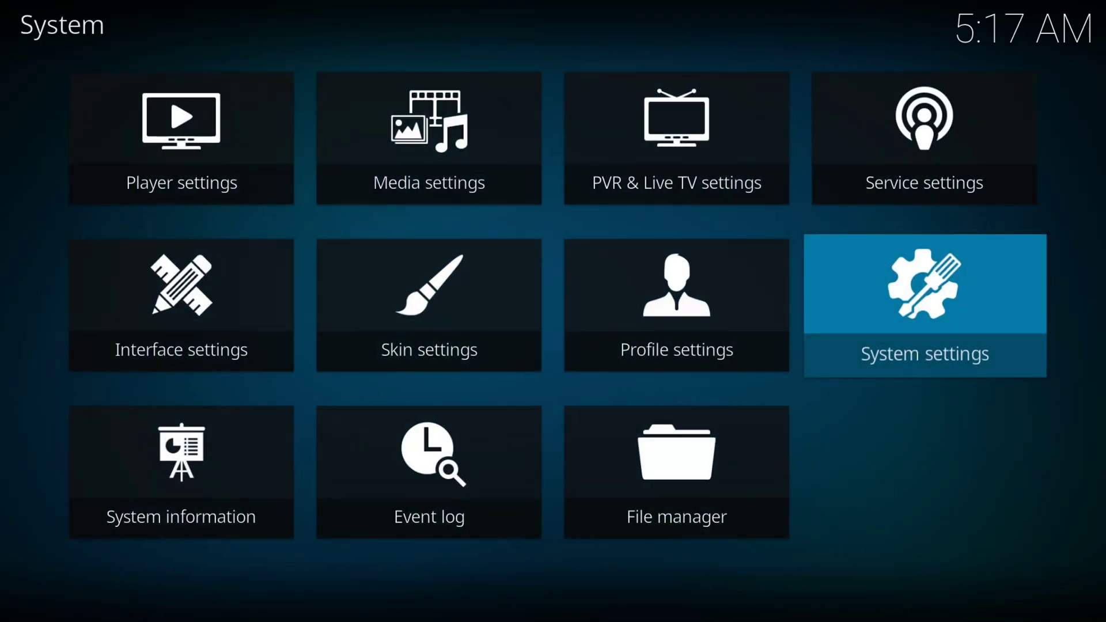
pyautogui.click(675, 477)
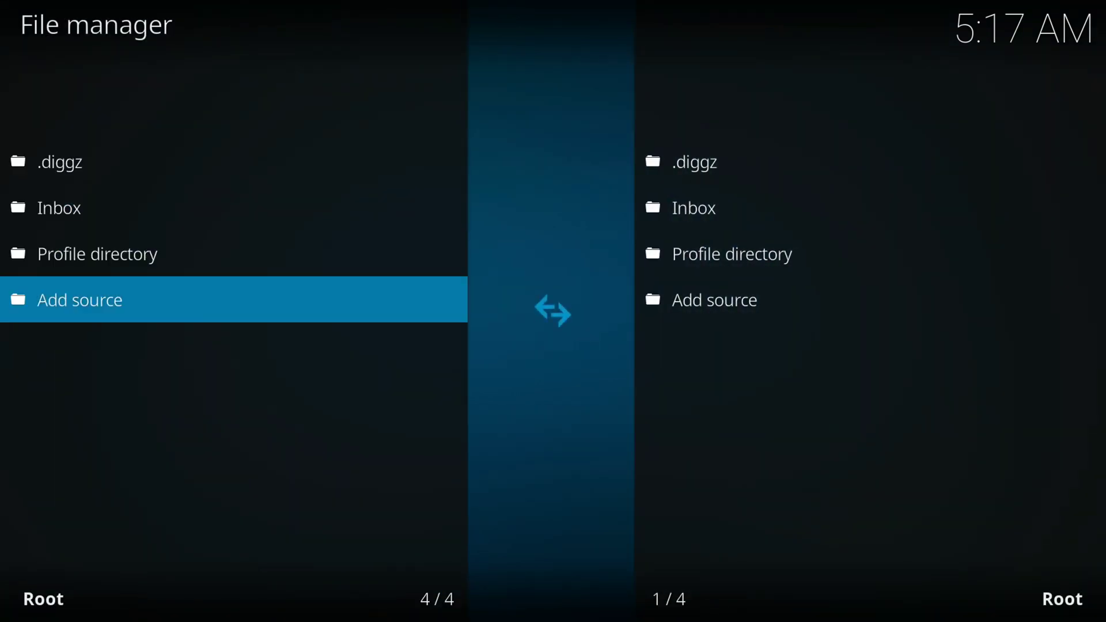
pyautogui.click(79, 299)
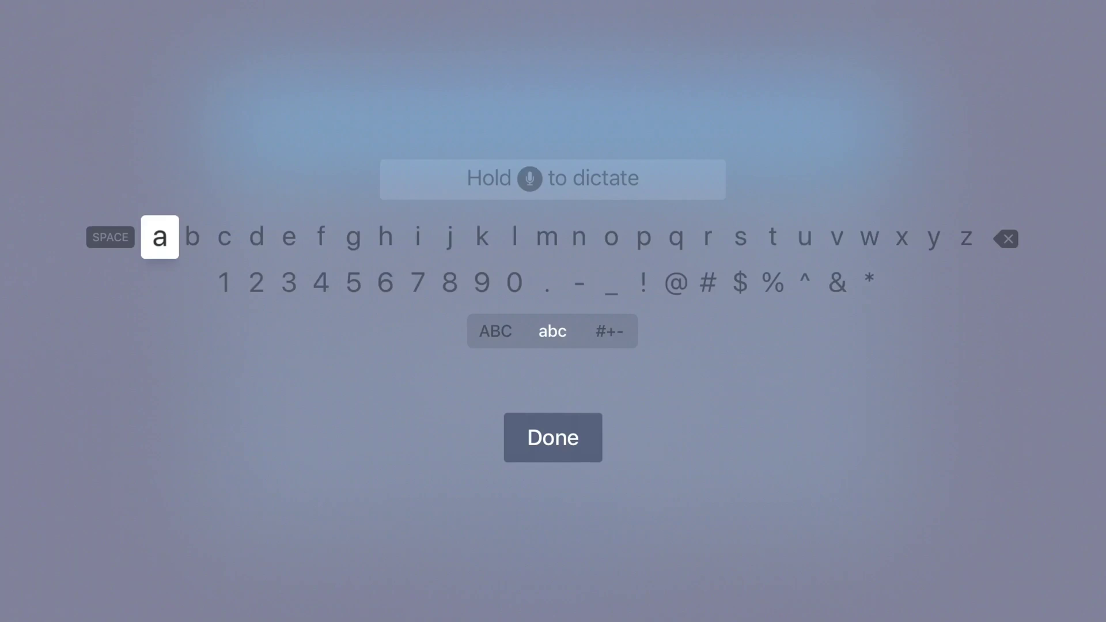
pyautogui.write('http://diggzrepo.ddns.net/')
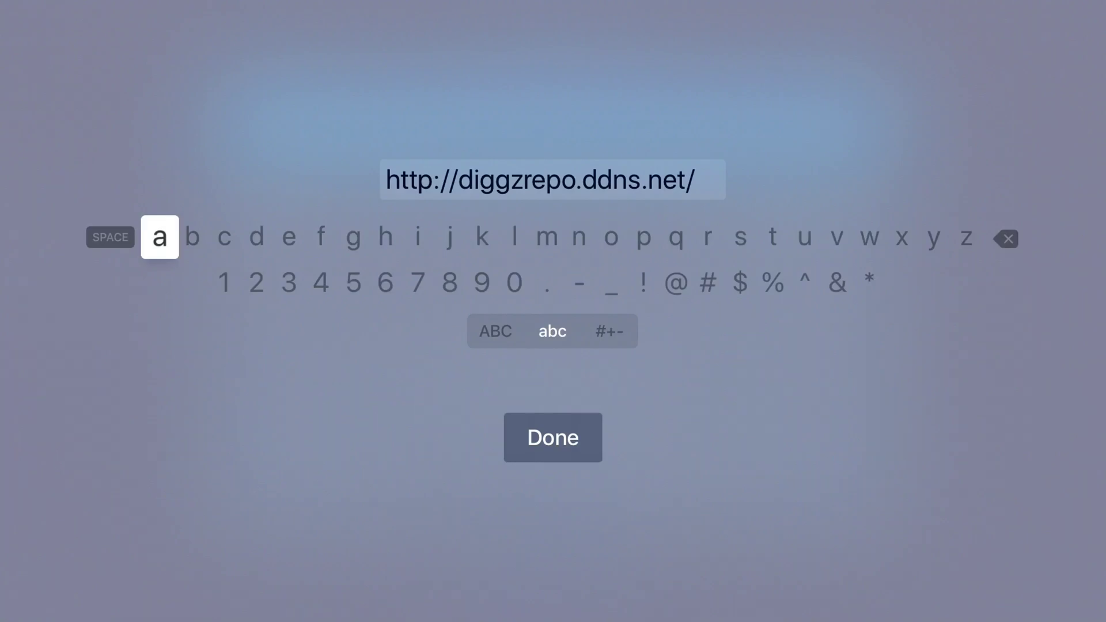
pyautogui.click(552, 437)
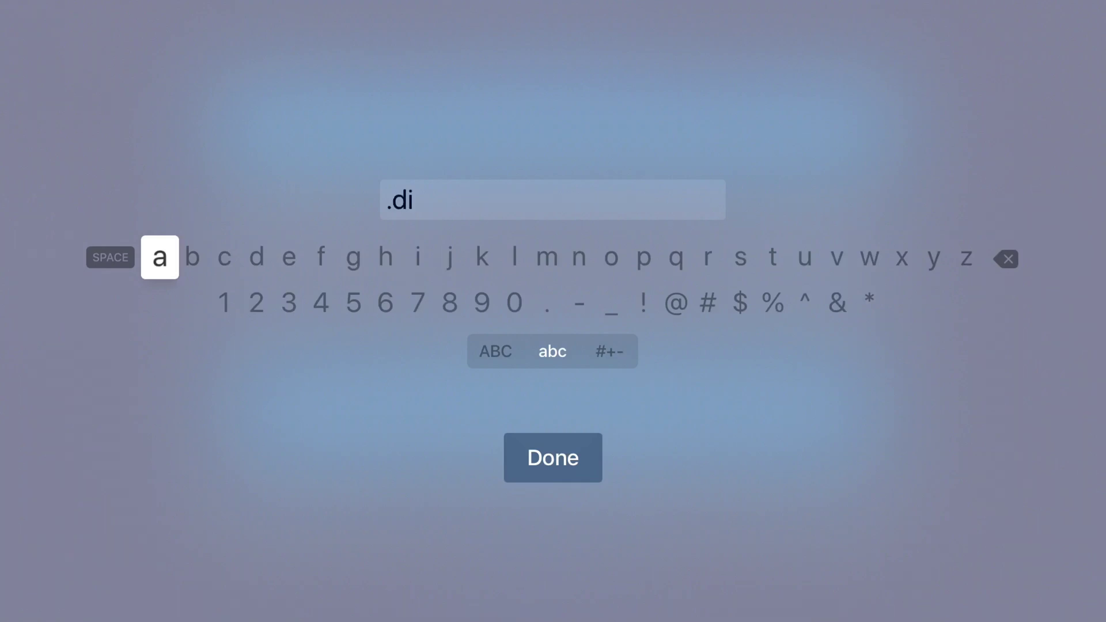
pyautogui.click(553, 457)
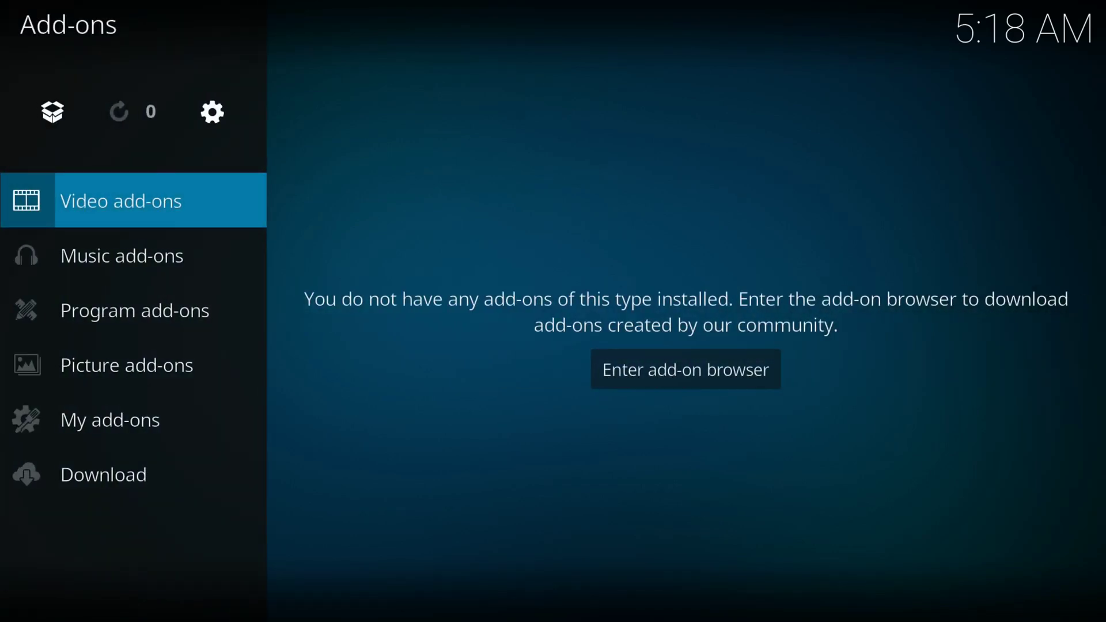
pyautogui.moveTo(52, 112)
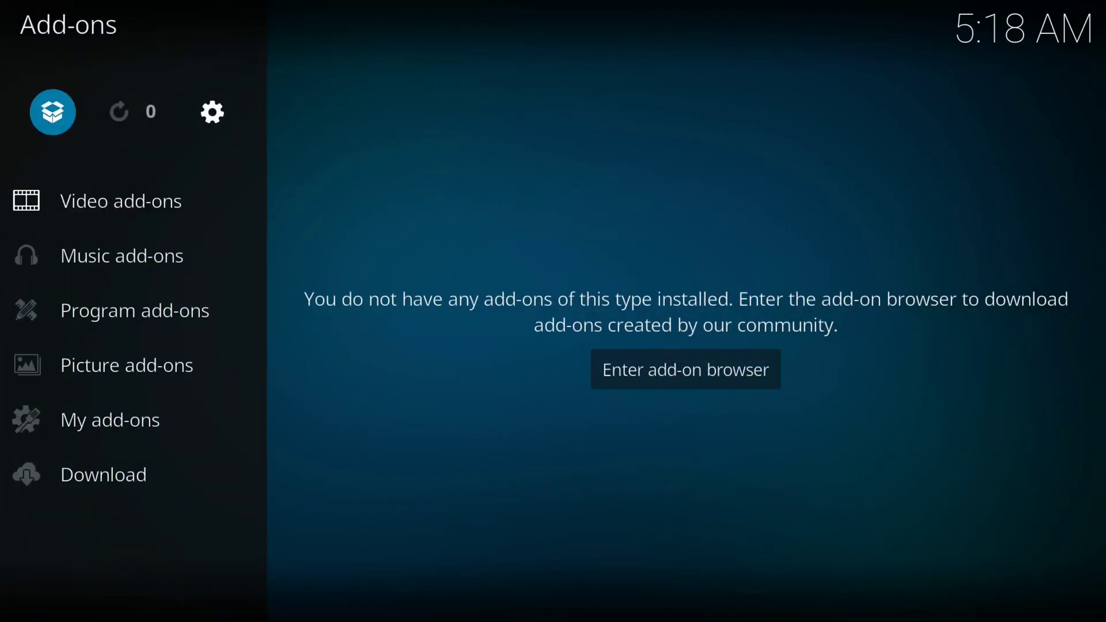
# In the add-on browser, choose Install from zip file and select the .diggz source.
pyautogui.click(686, 369)
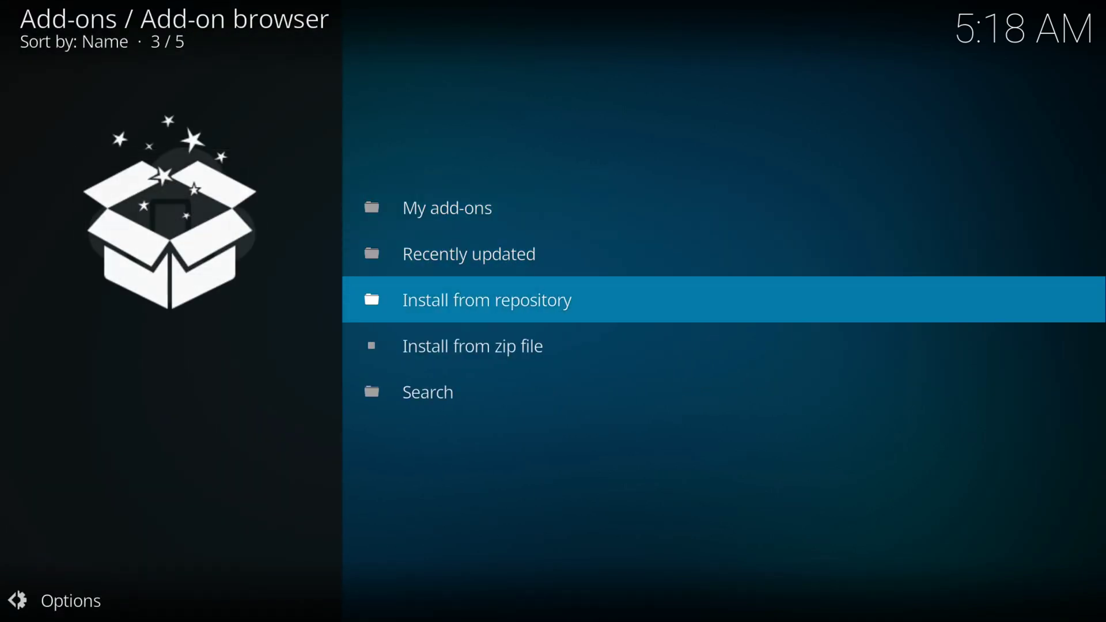
pyautogui.click(472, 346)
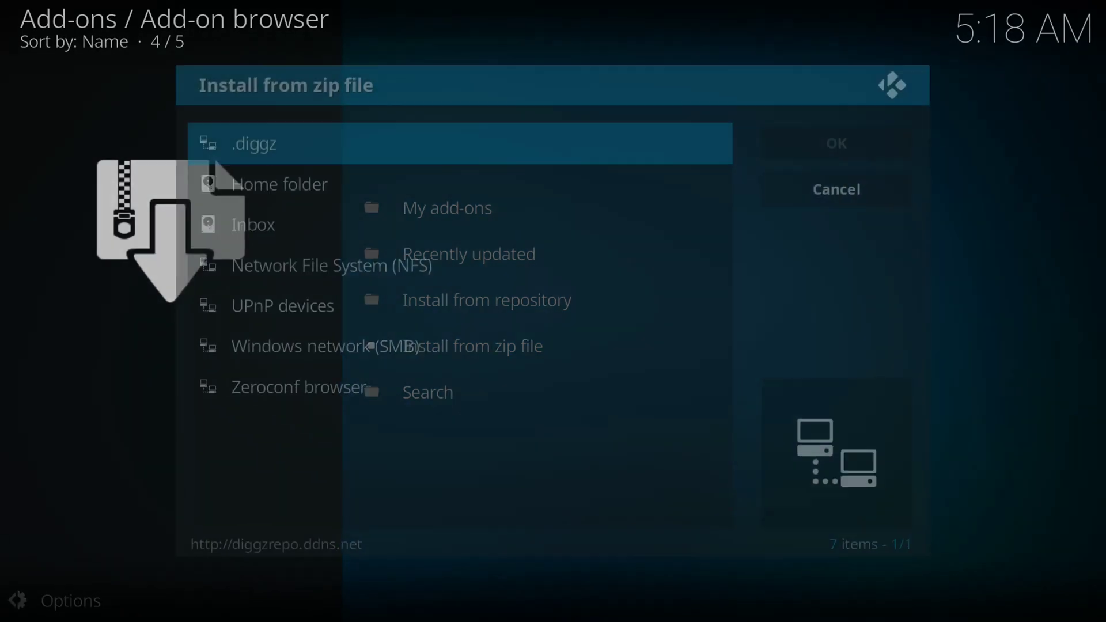
pyautogui.click(255, 144)
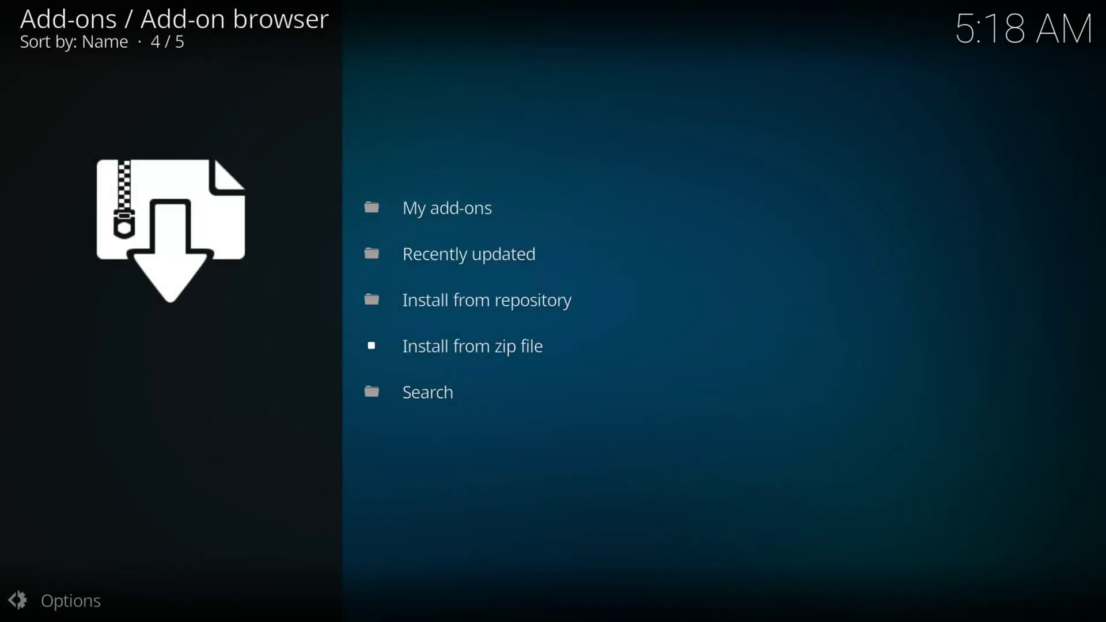
pyautogui.moveTo(472, 346)
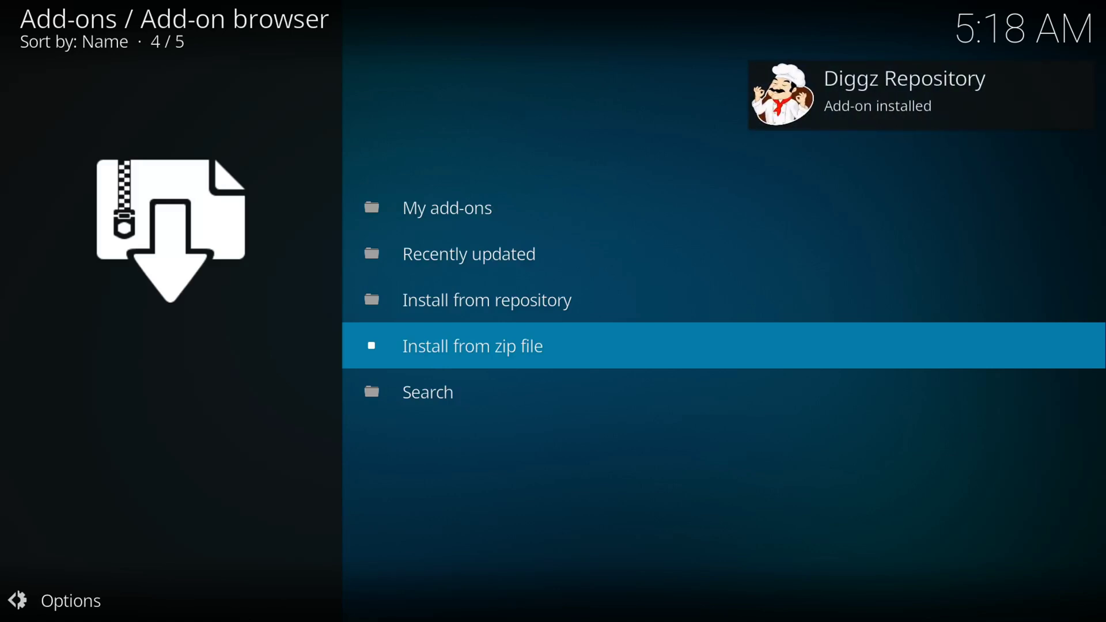
# Install Chef Wizard from Diggz Repository's Program add-ons category.
pyautogui.click(487, 300)
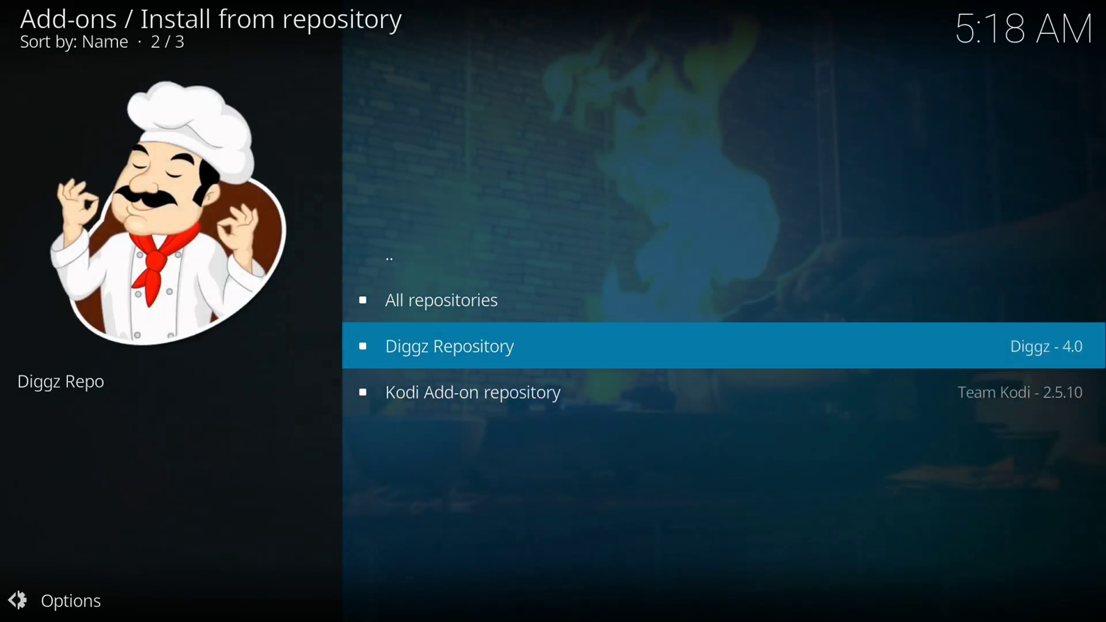
pyautogui.click(449, 346)
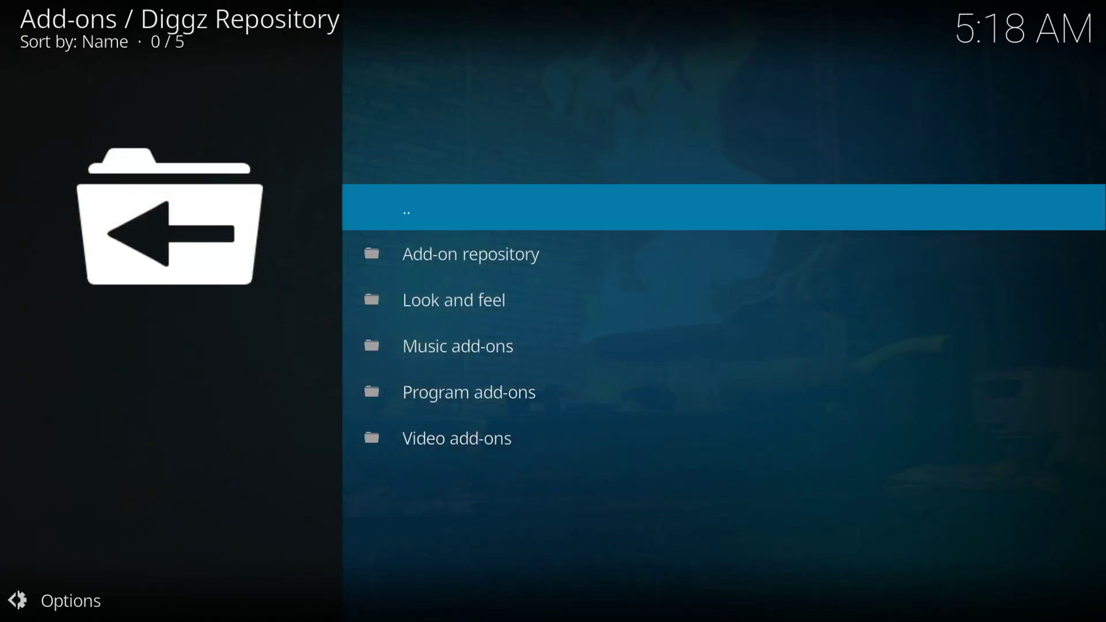
pyautogui.click(468, 392)
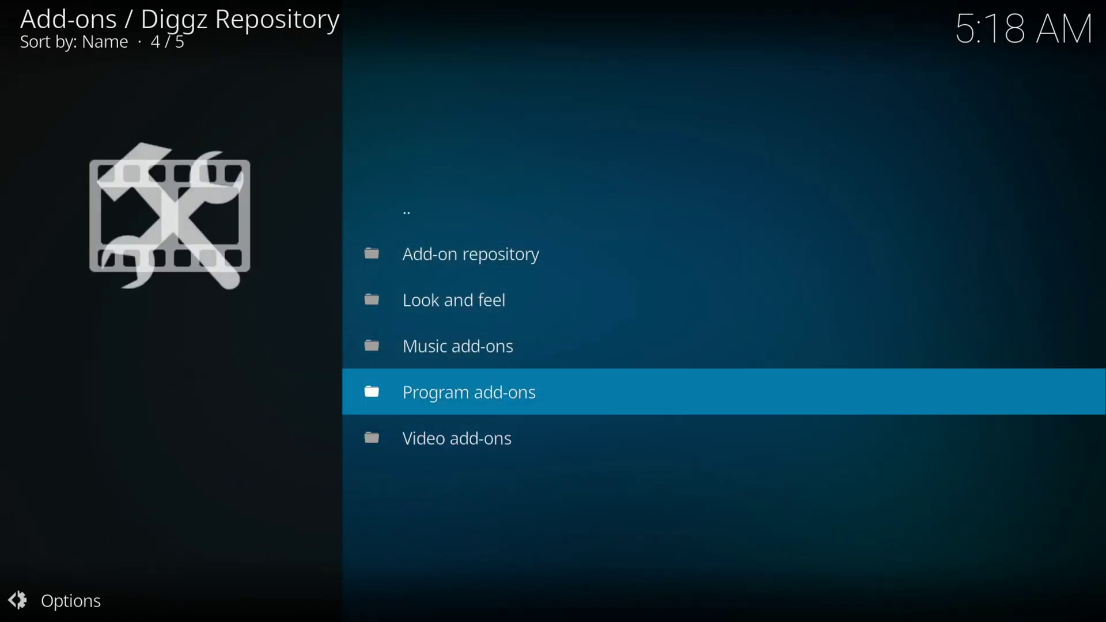
pyautogui.click(468, 392)
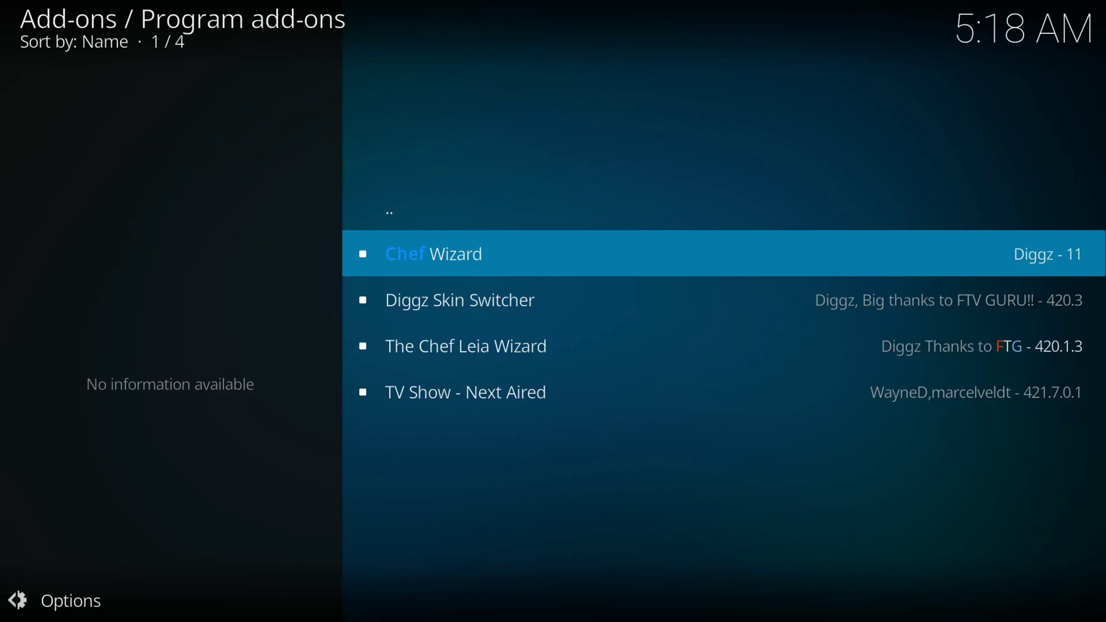
pyautogui.click(434, 254)
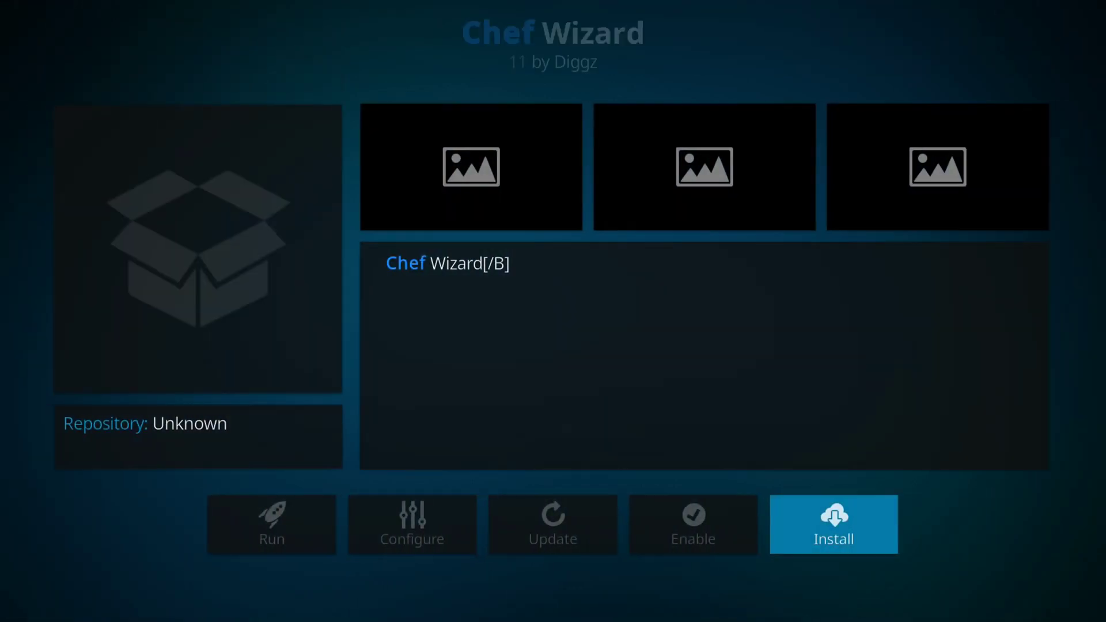
pyautogui.click(833, 536)
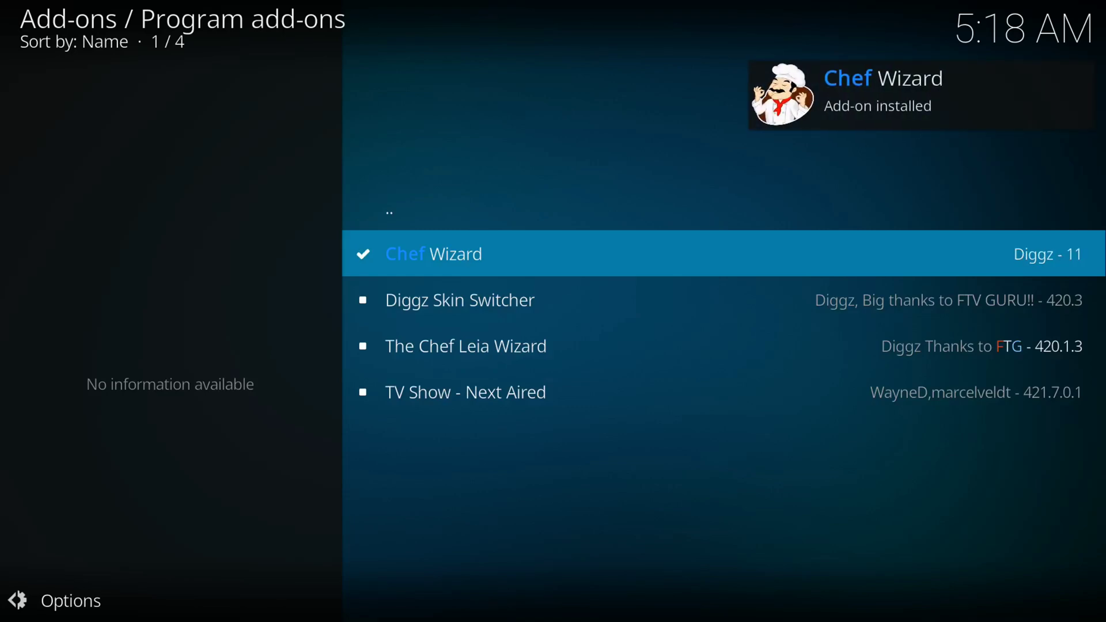
# Dismiss Chef Wizard's build news, finish first-run setup, ignore the no-build prompt, then open it.
pyautogui.click(433, 253)
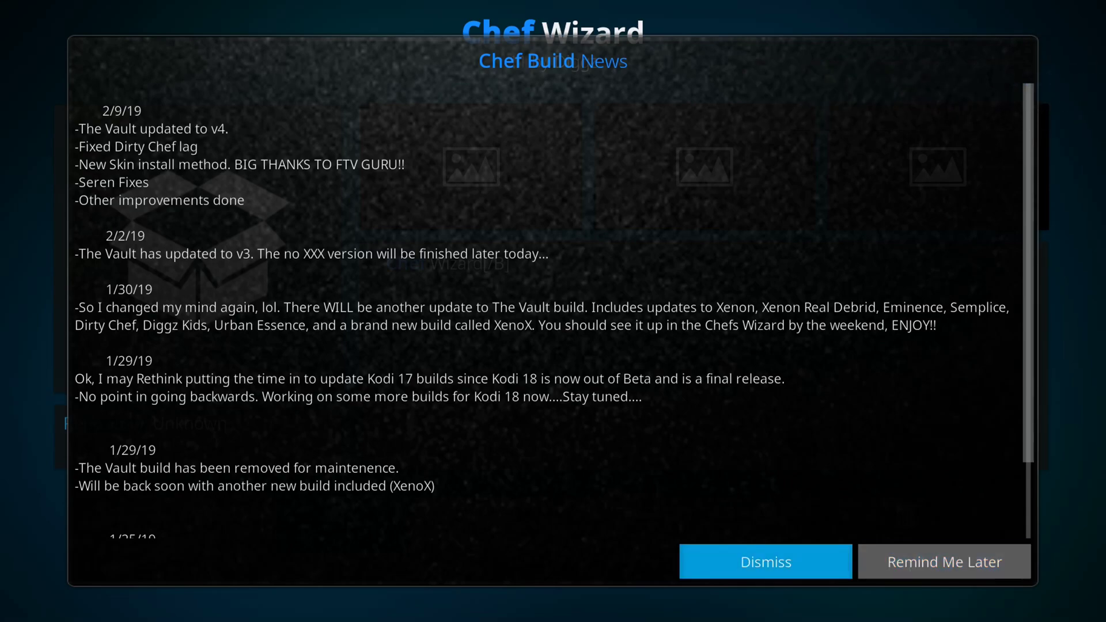
pyautogui.click(766, 562)
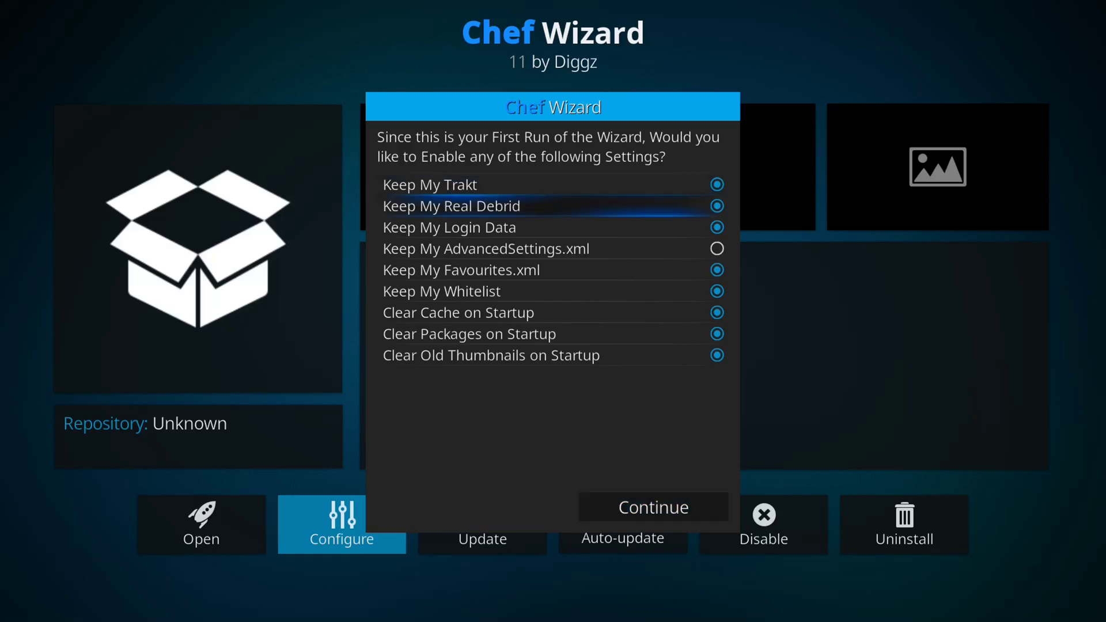
pyautogui.click(717, 184)
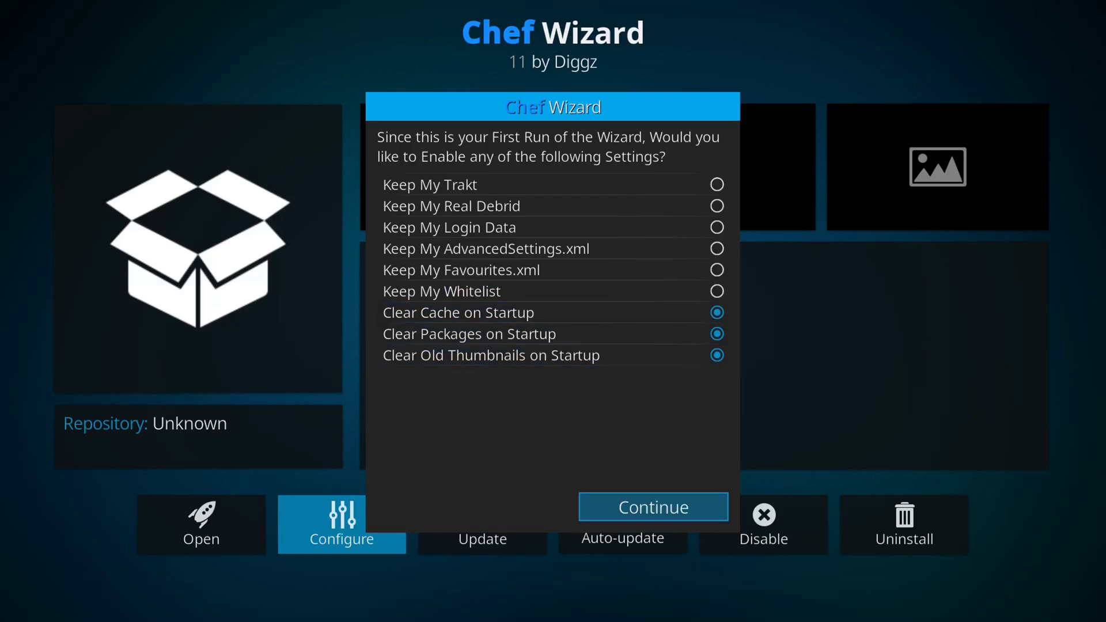
pyautogui.click(653, 507)
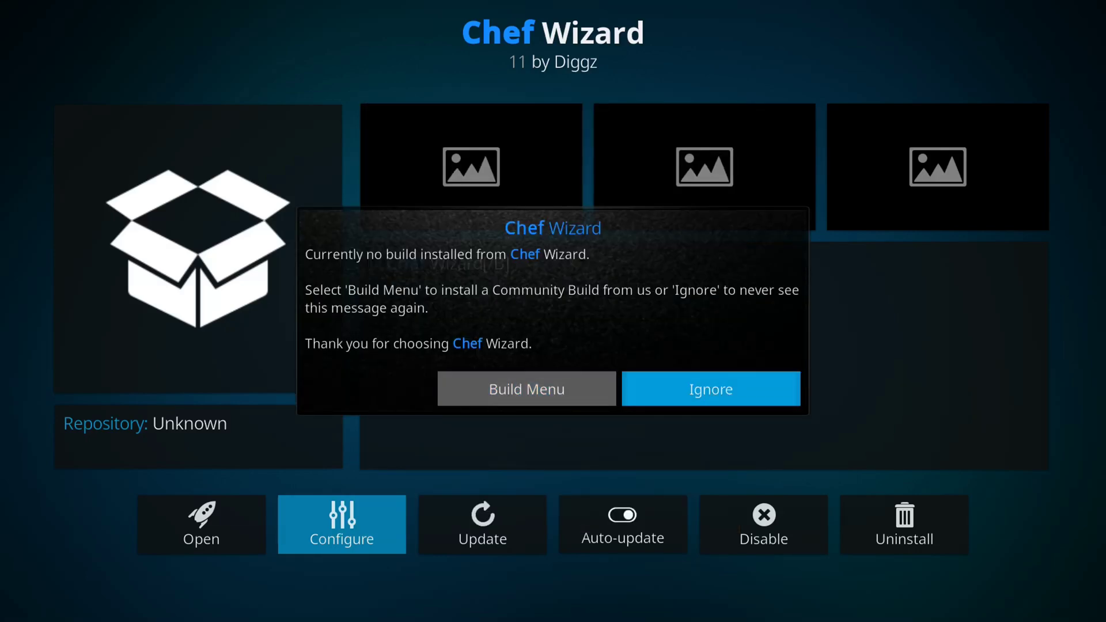
pyautogui.click(710, 389)
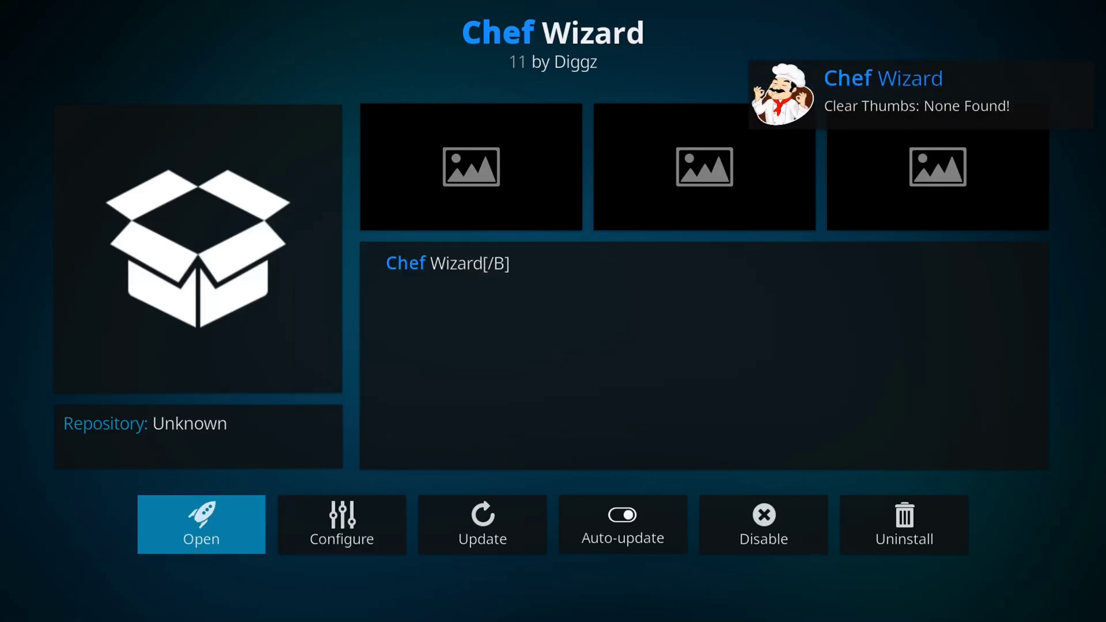
pyautogui.click(201, 525)
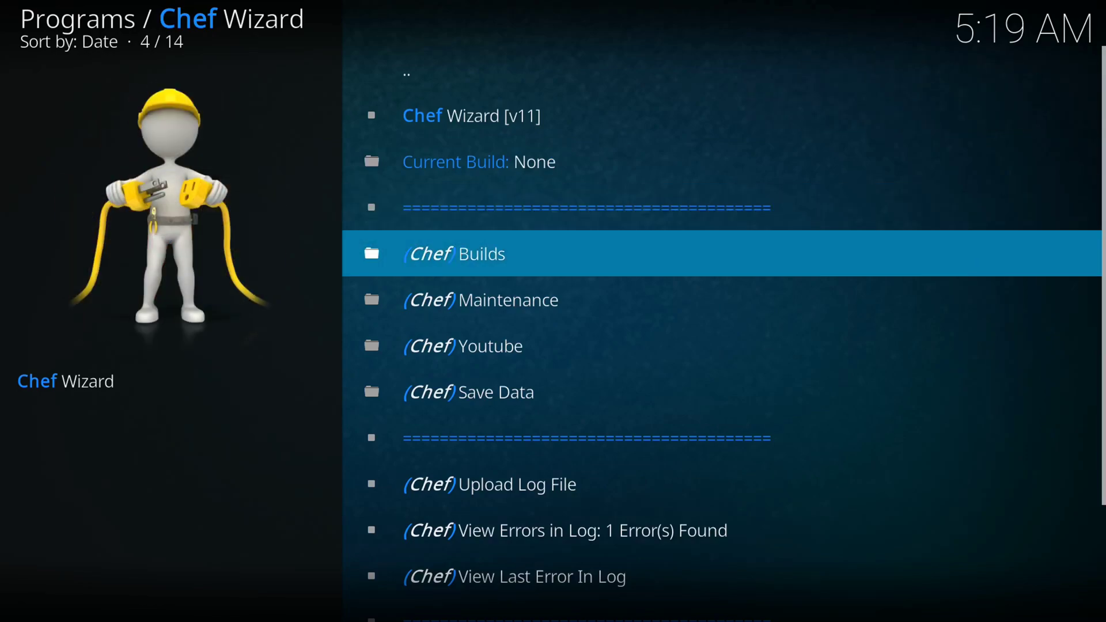
# From Chef Builds, choose a Standard Install of [17.6] Eminence Real Debrid (v2.1) and confirm.
pyautogui.click(453, 253)
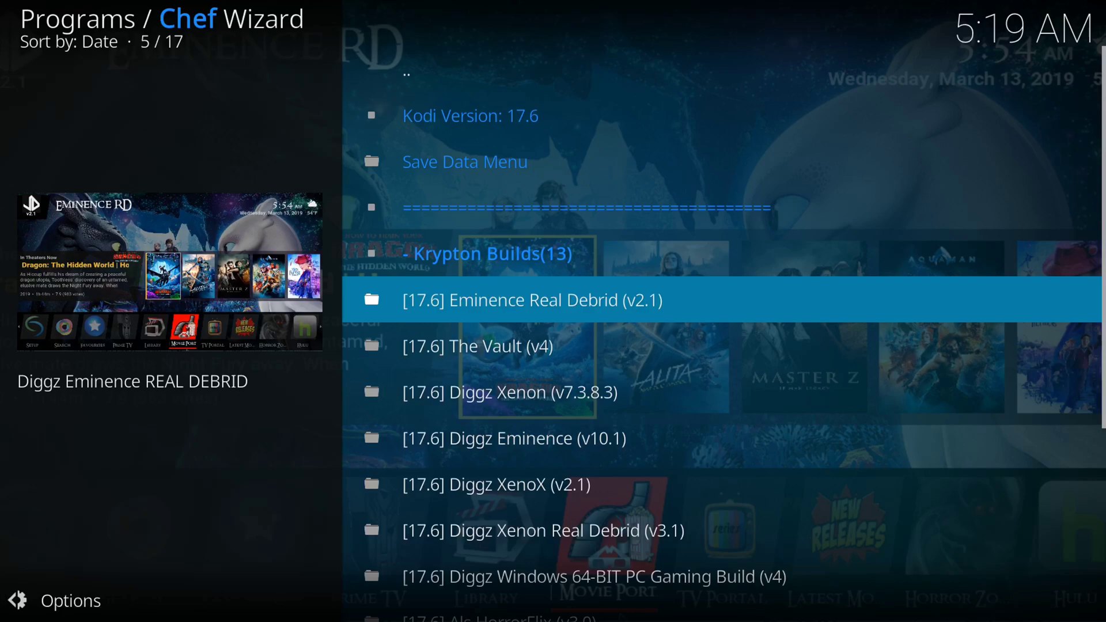
pyautogui.click(532, 299)
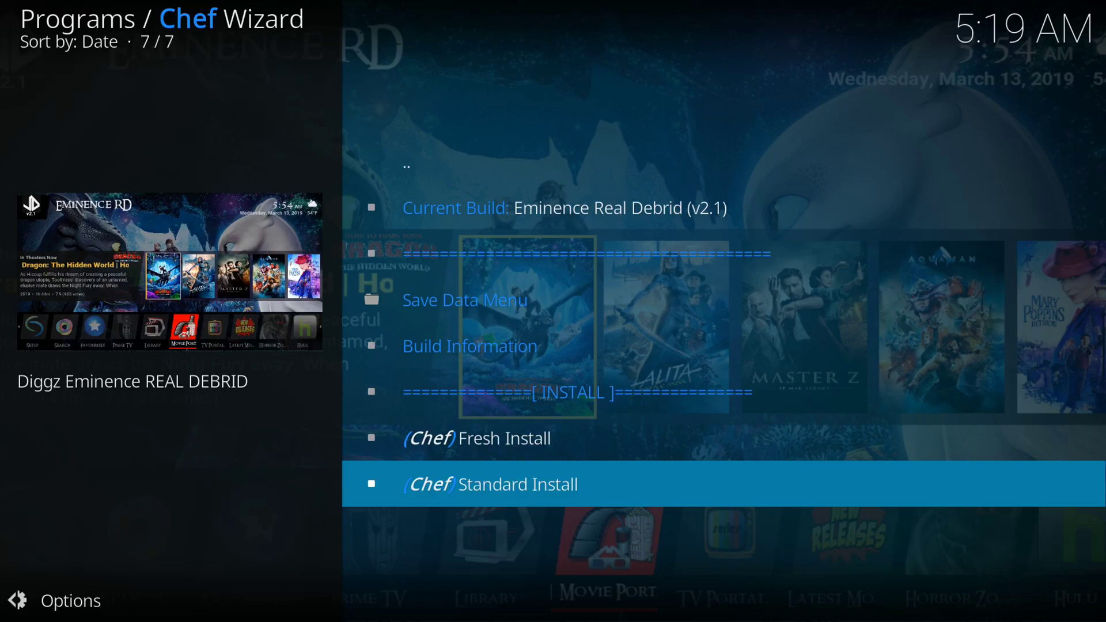
pyautogui.click(517, 484)
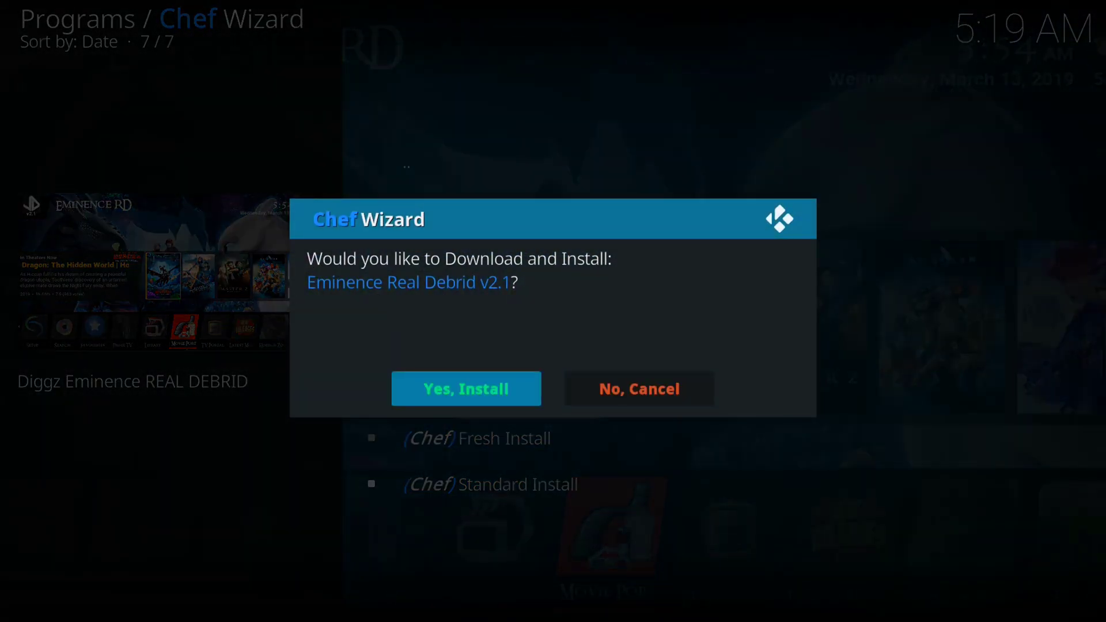
pyautogui.click(465, 389)
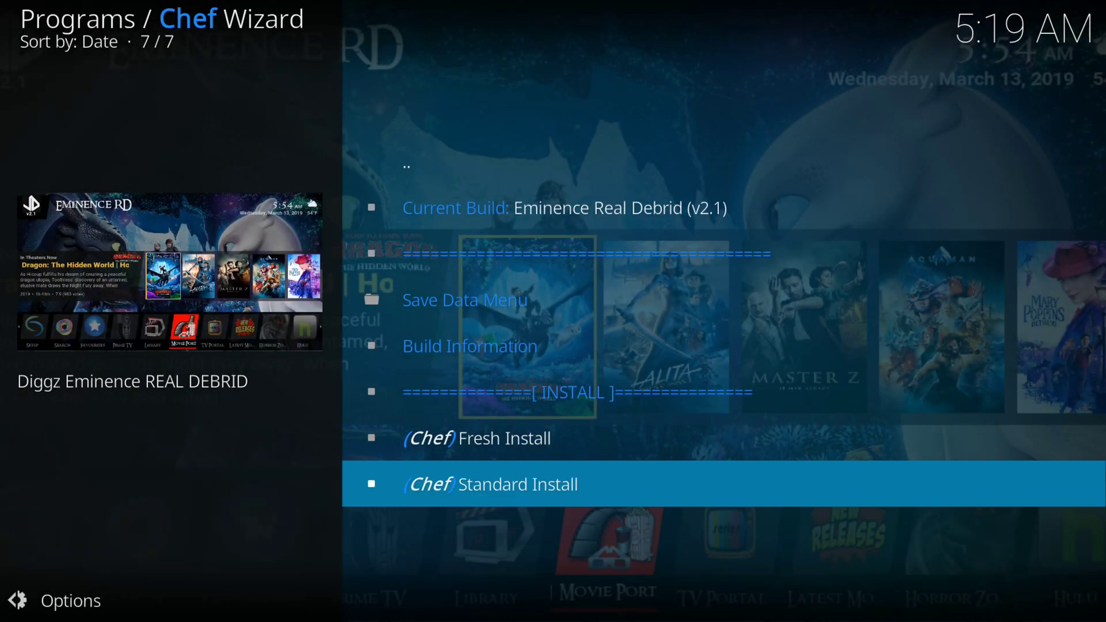
pyautogui.click(491, 484)
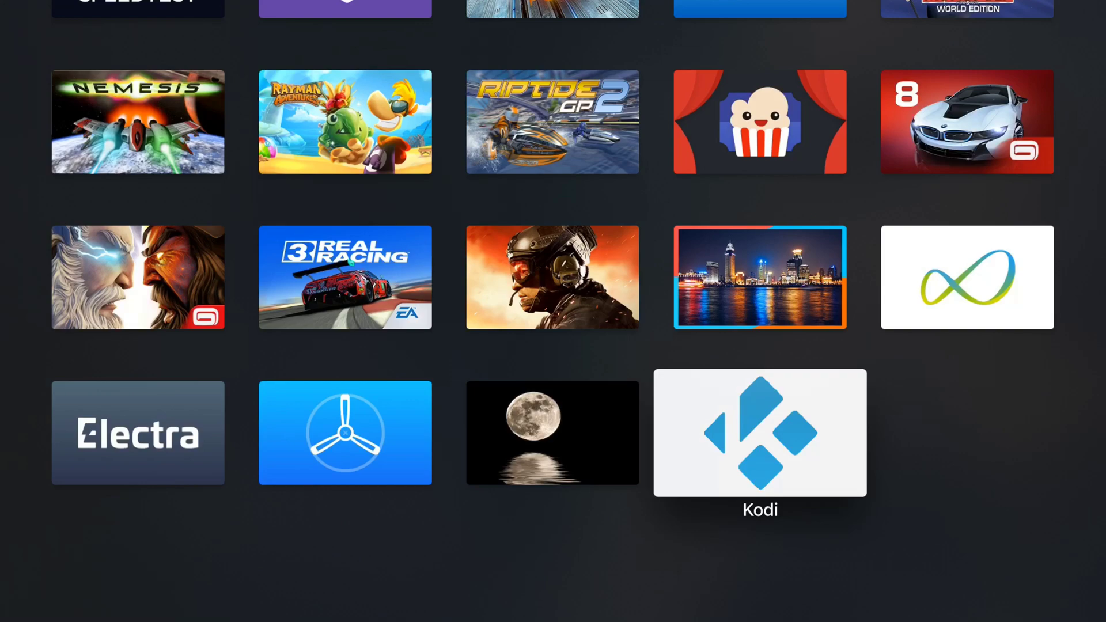
# Open the Kodi app tile from the Apple TV home screen.
pyautogui.click(760, 438)
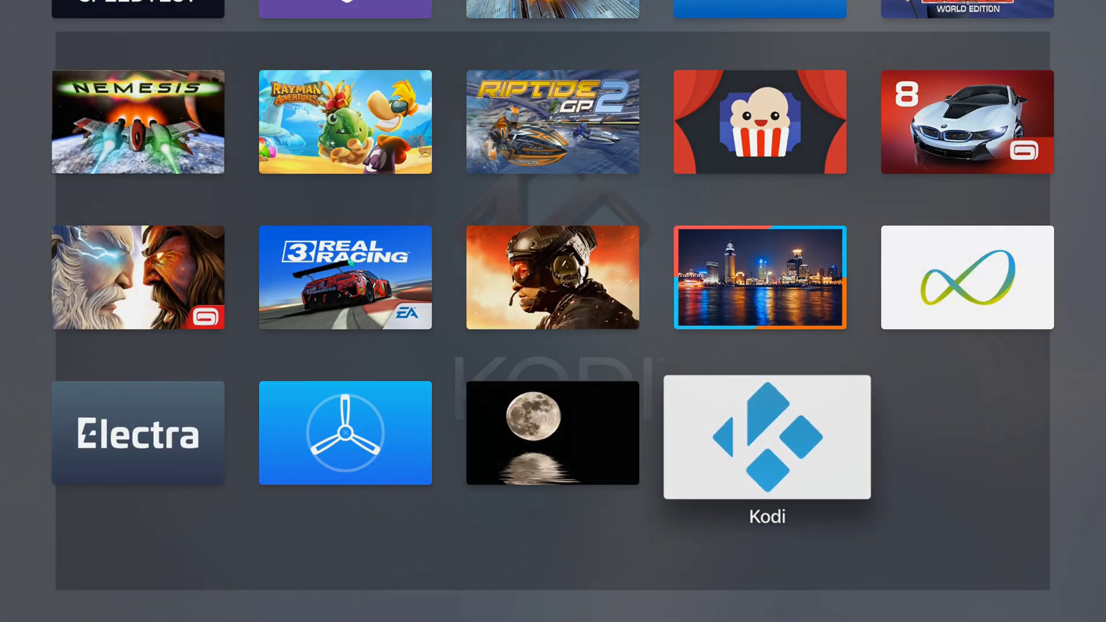
pyautogui.click(767, 438)
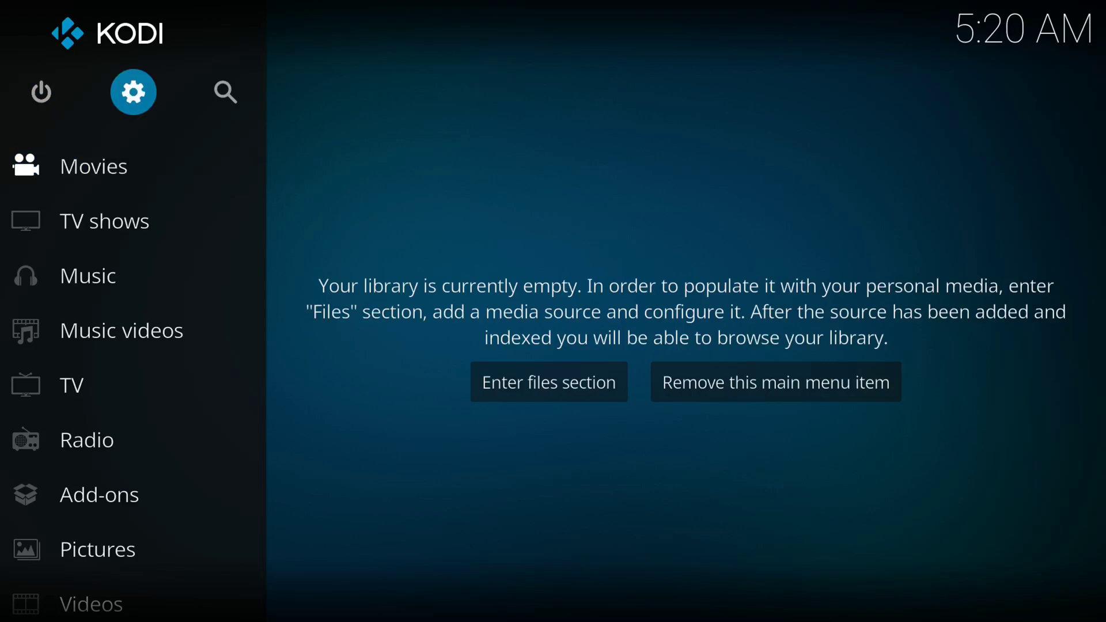
# Open Settings and accept Chef Wizard's prompt to restore the Diggz Eminence skin.
pyautogui.click(133, 92)
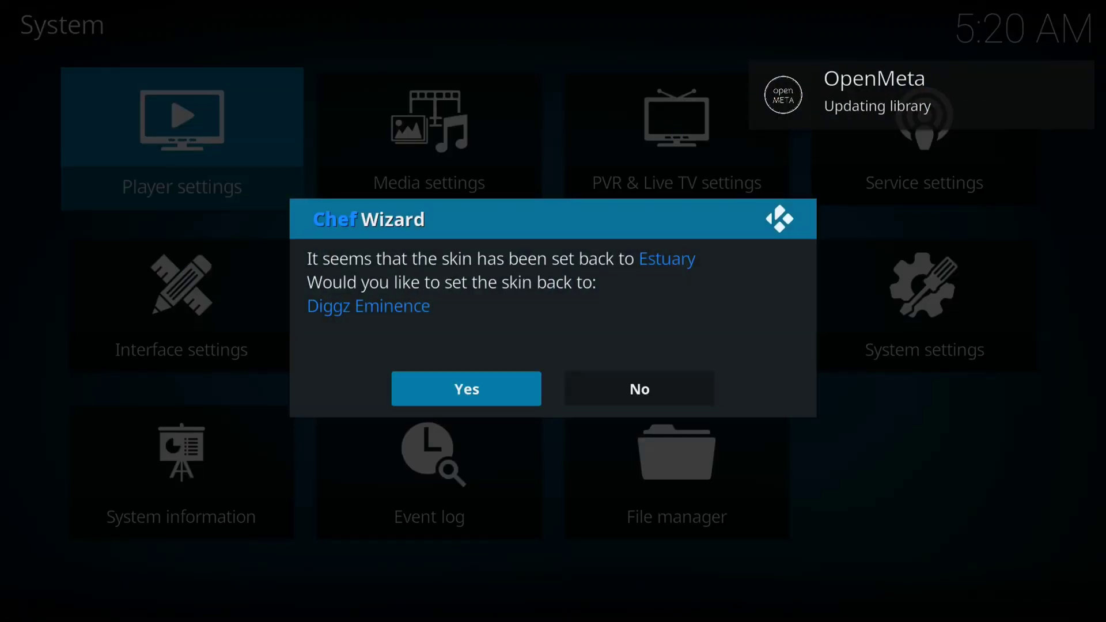
pyautogui.click(466, 389)
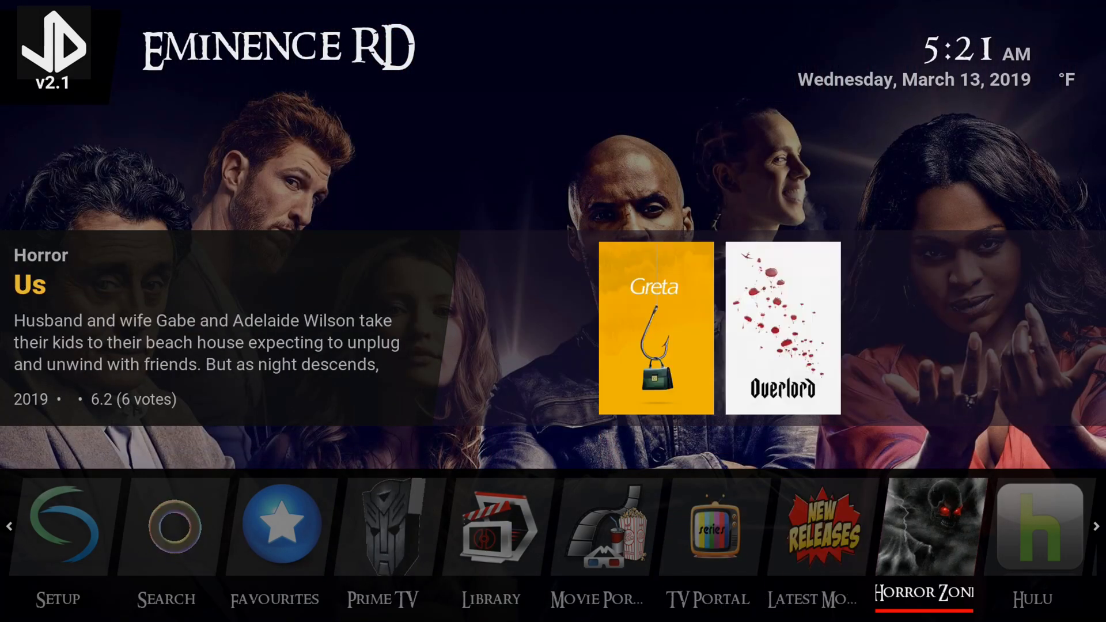
# Move through the Eminence home menu and select Movie Portal.
pyautogui.click(1039, 529)
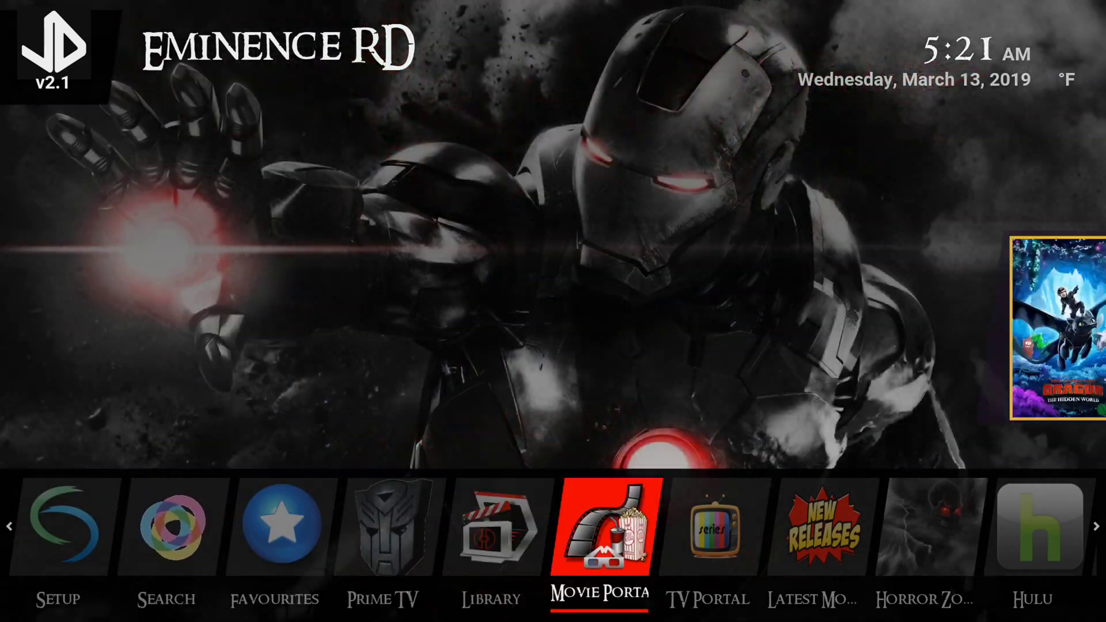
pyautogui.click(604, 530)
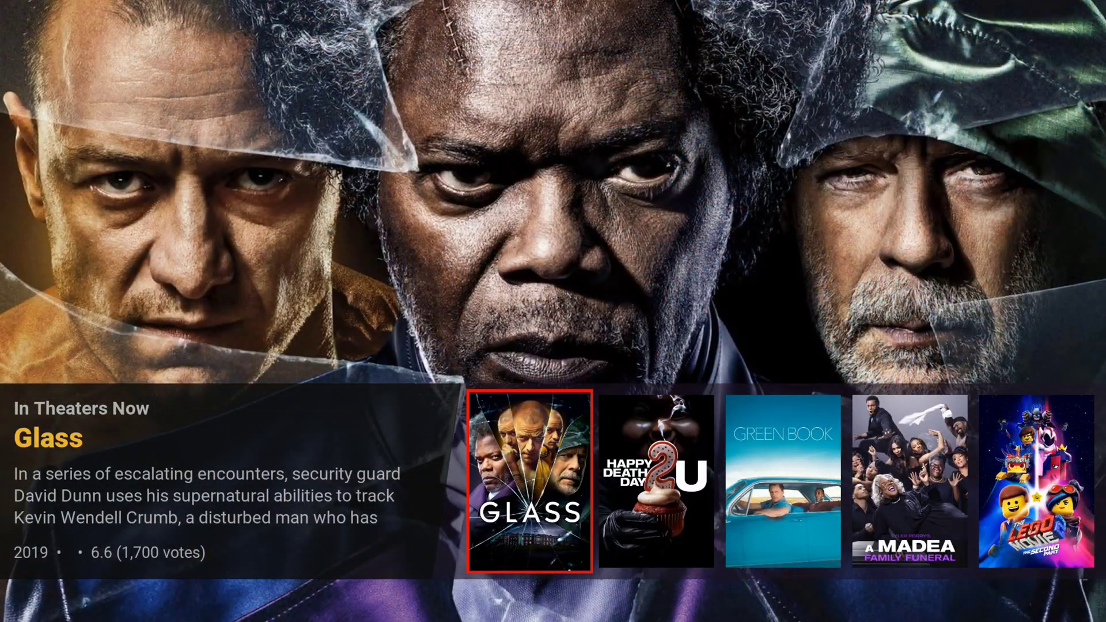
# Browse the Movie Portal and TV Portal widgets, then go back to the home menu.
pyautogui.click(528, 488)
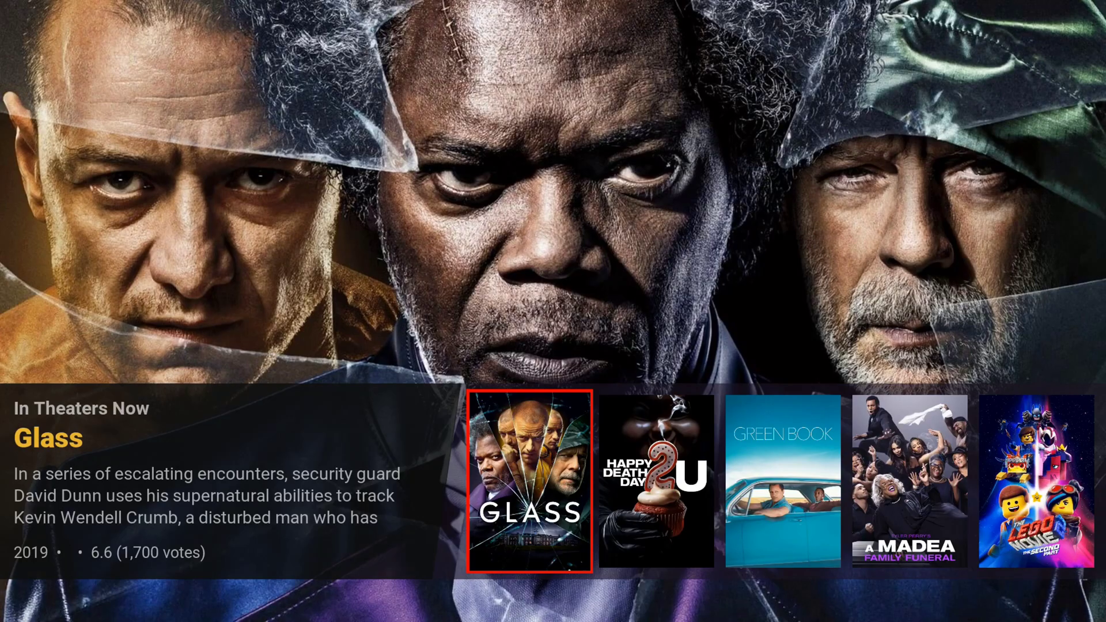
pyautogui.click(708, 545)
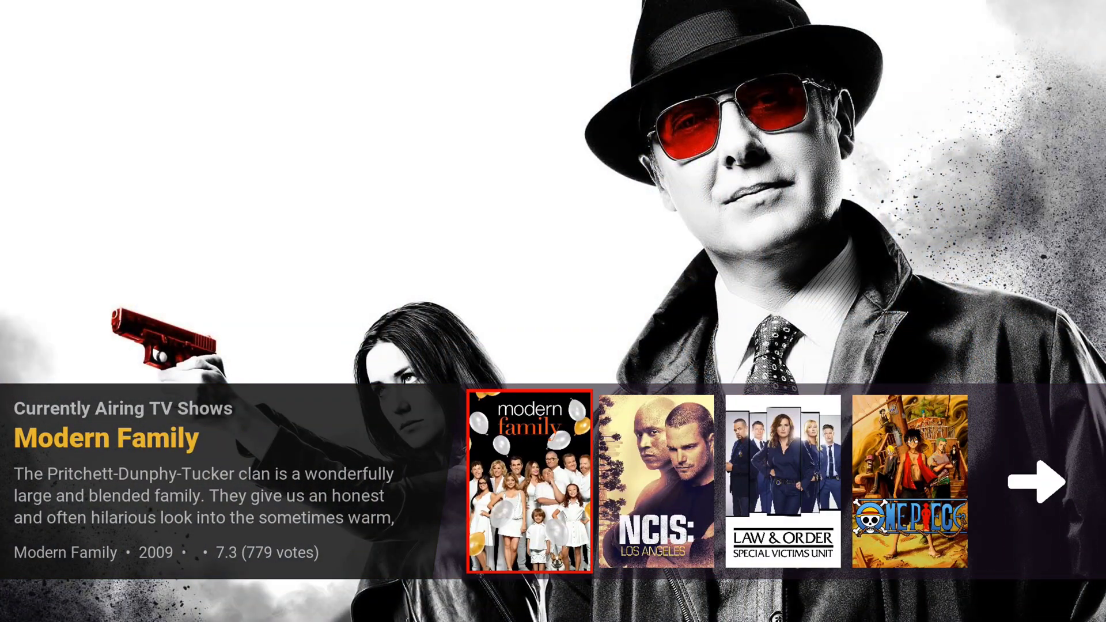
pyautogui.click(1038, 486)
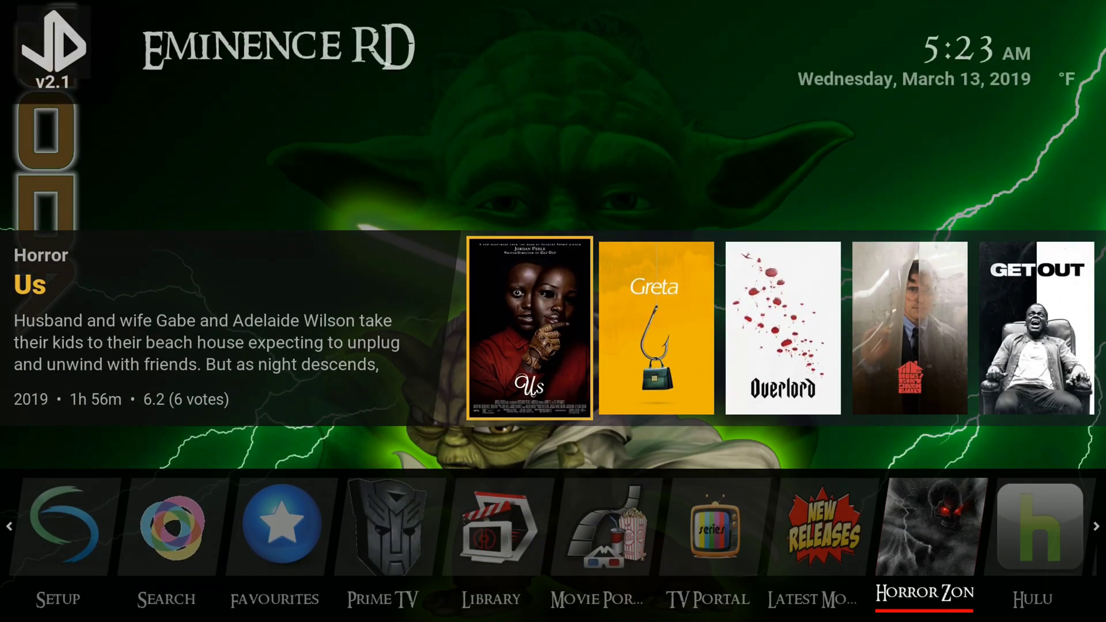
# Pick Amazon from the hub widgets to list its shows sorted by date.
pyautogui.click(1035, 530)
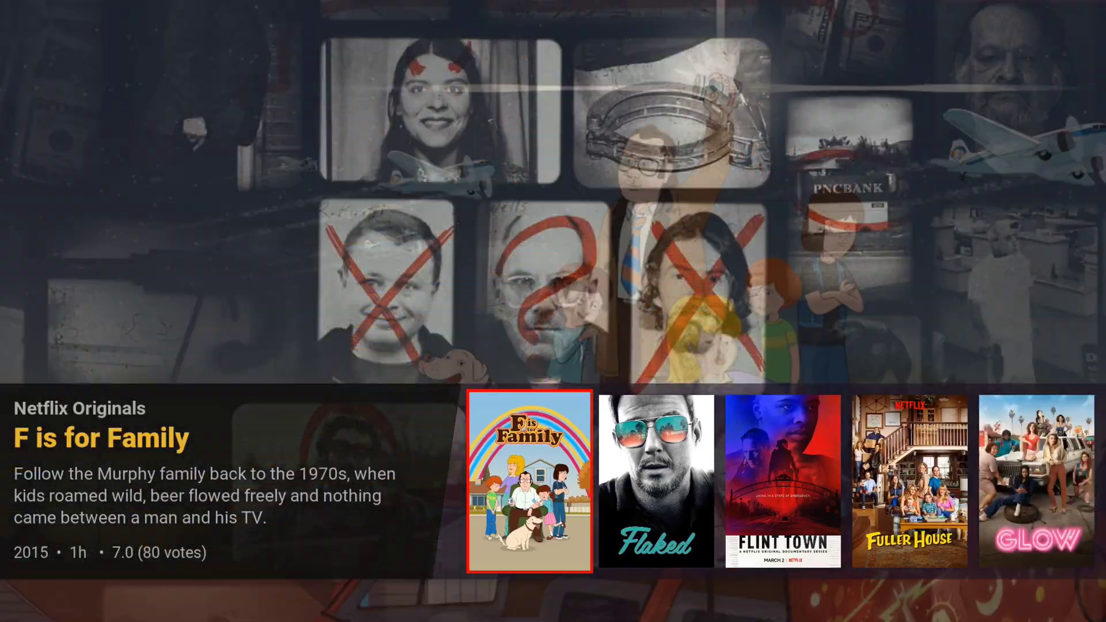
pyautogui.hscroll(3)
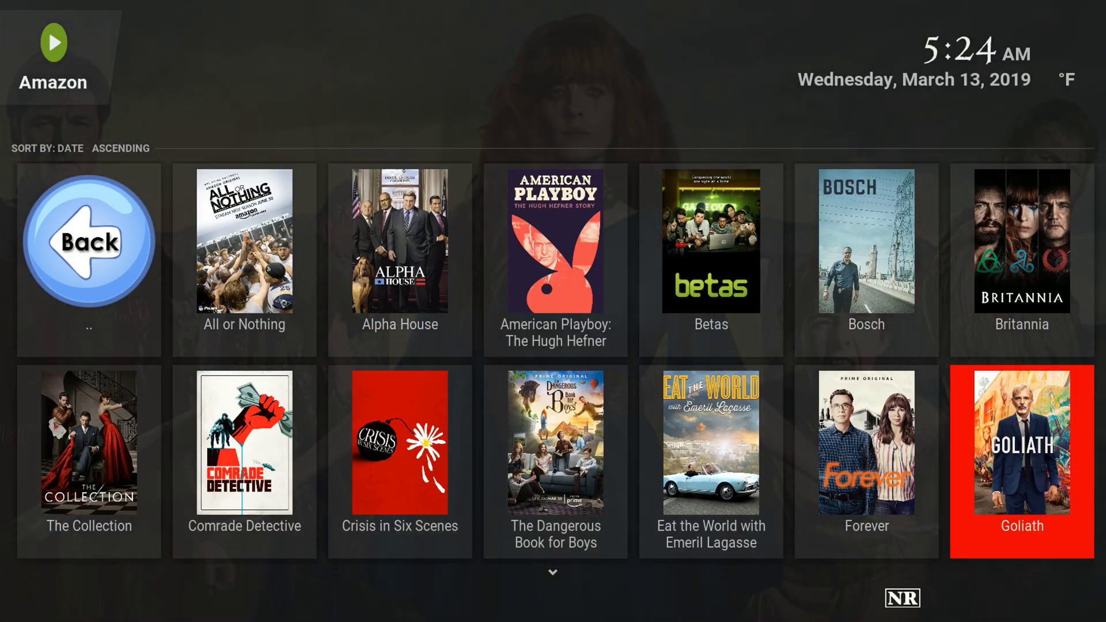
# Exit the Amazon list to the Eminence RD home menu and highlight Settings for its categories overview.
pyautogui.click(244, 451)
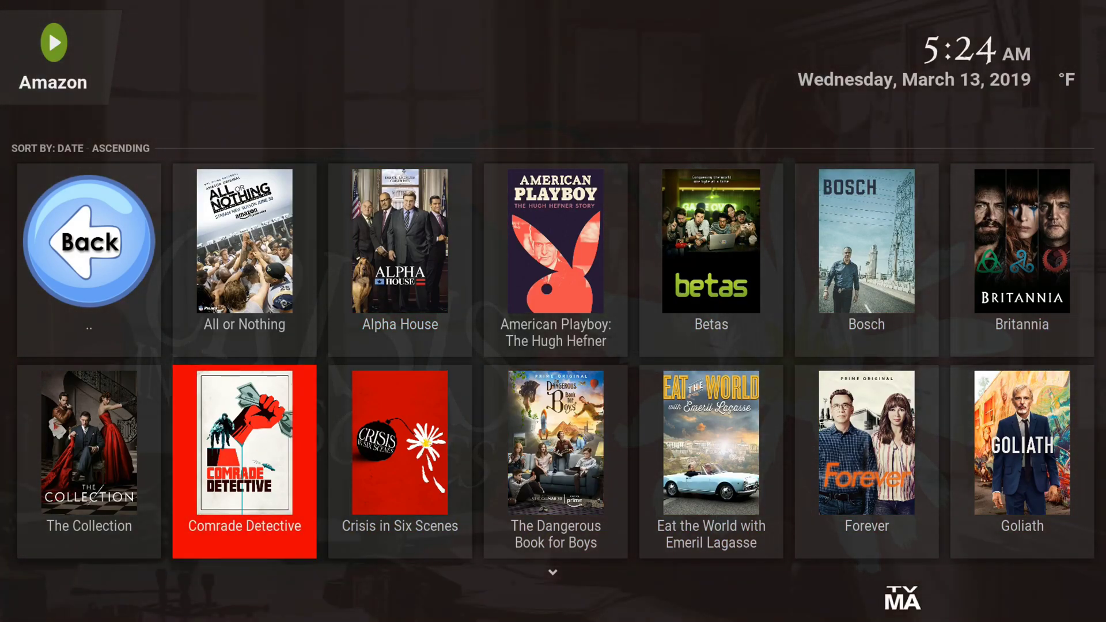
pyautogui.scroll(-3)
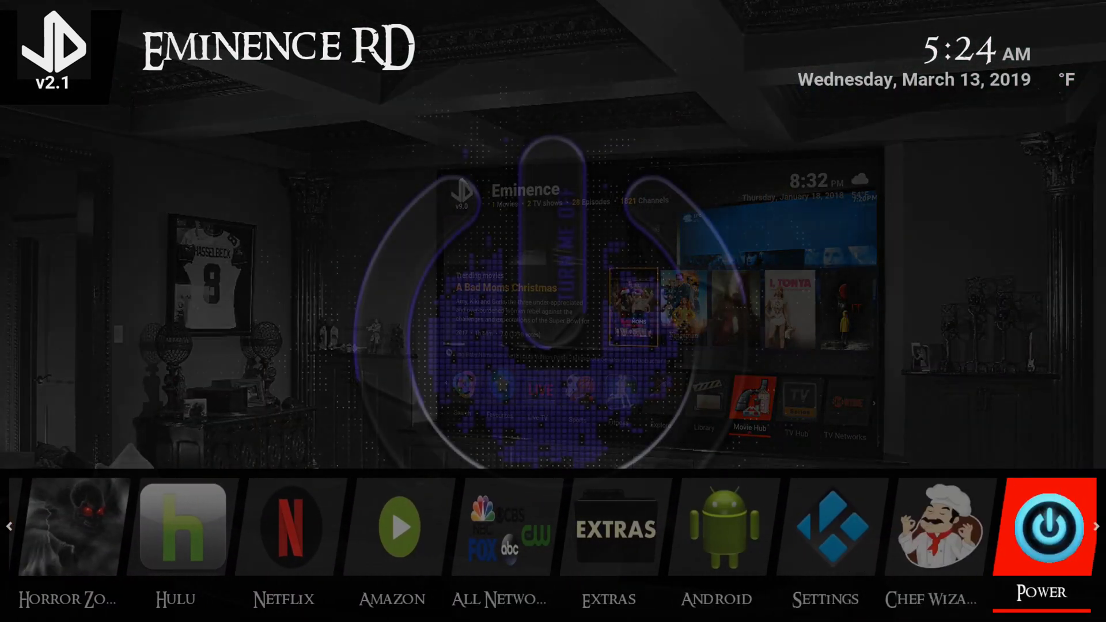
pyautogui.click(824, 535)
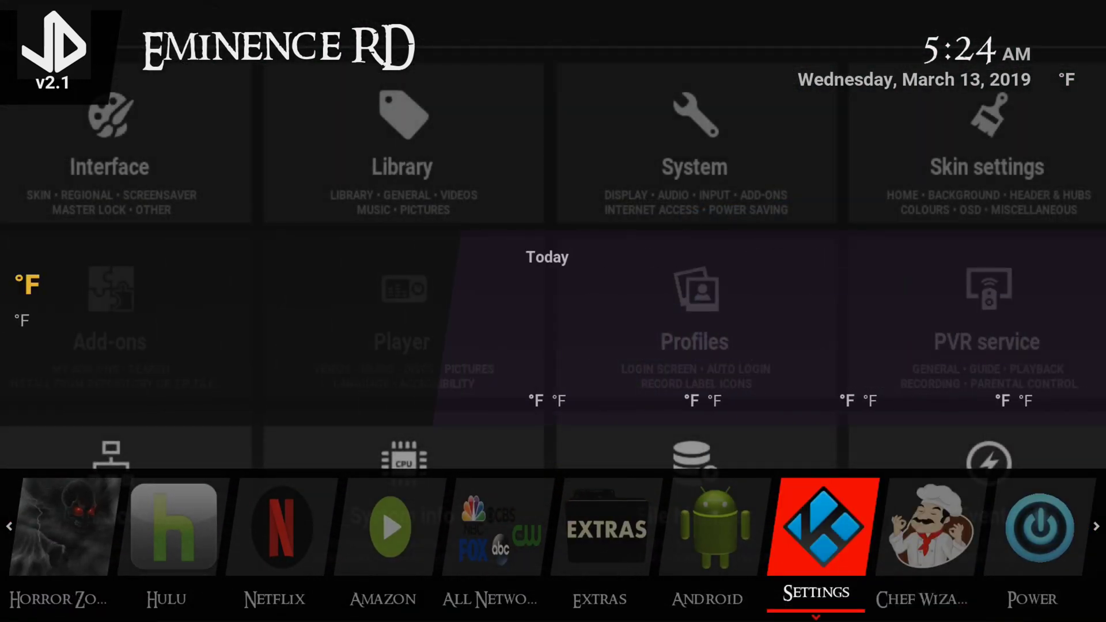